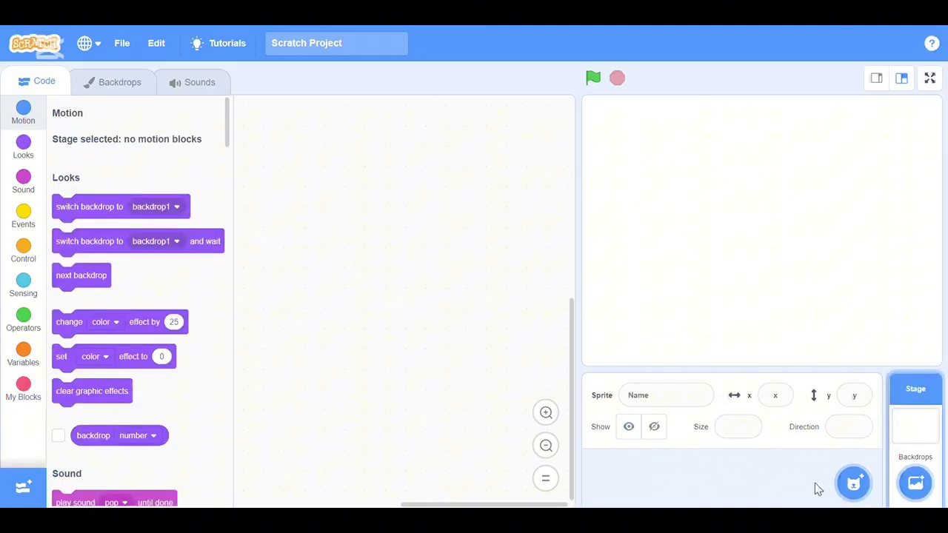
- Add the Pencil sprite, found by searching 'pen' in the sprite library
click(853, 483)
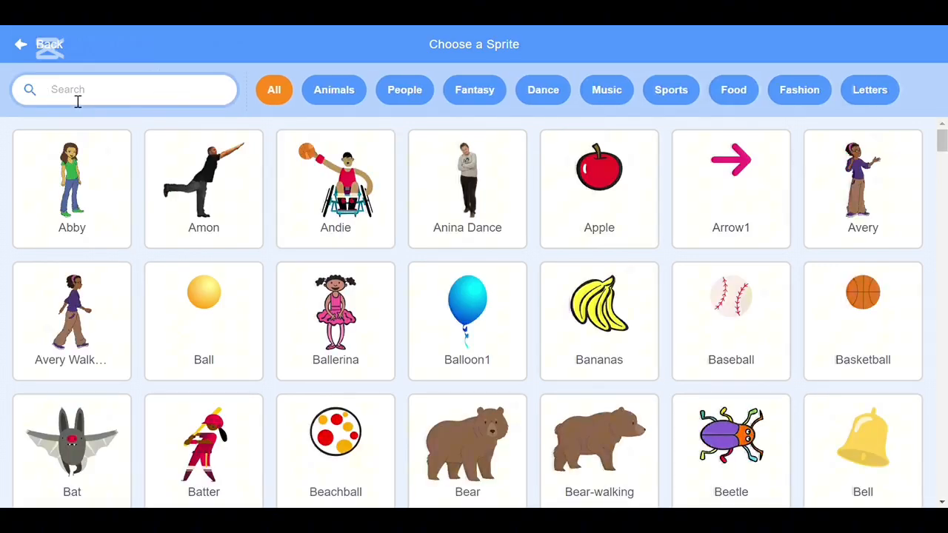
text(pen)
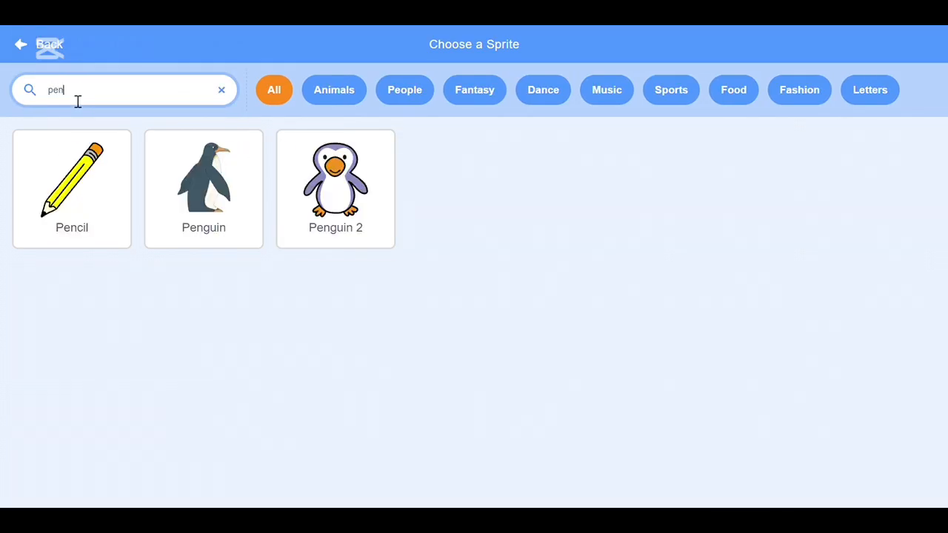
click(72, 185)
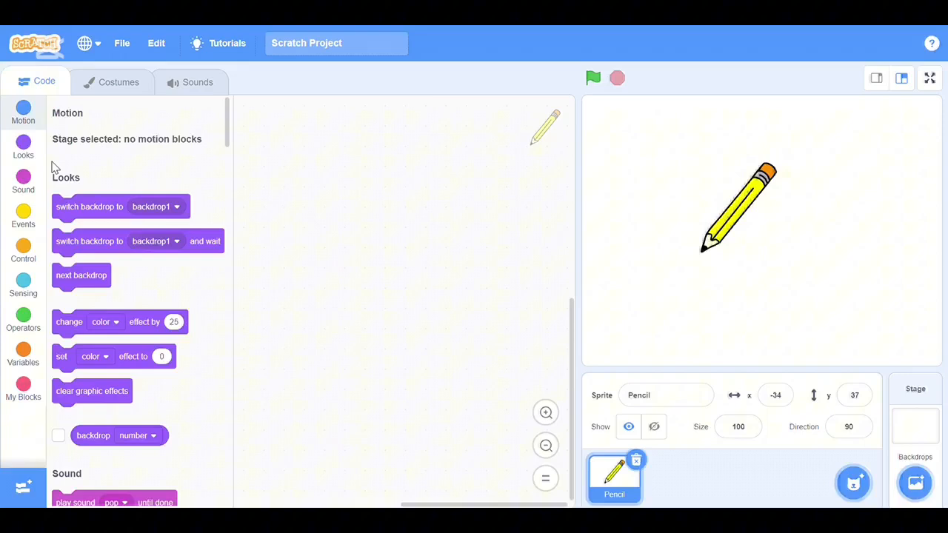
click(23, 113)
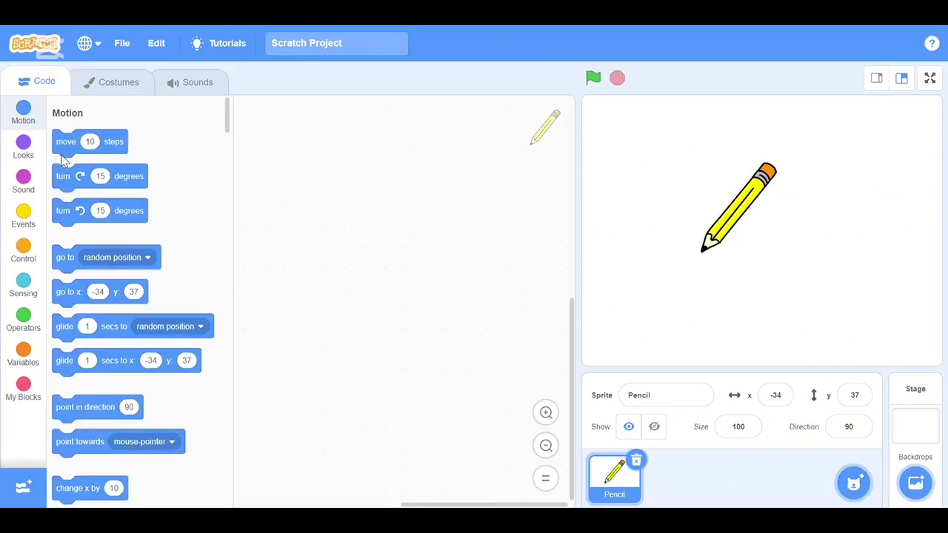
- Move the Pencil costume so its tip sits on the costume centre point
click(111, 82)
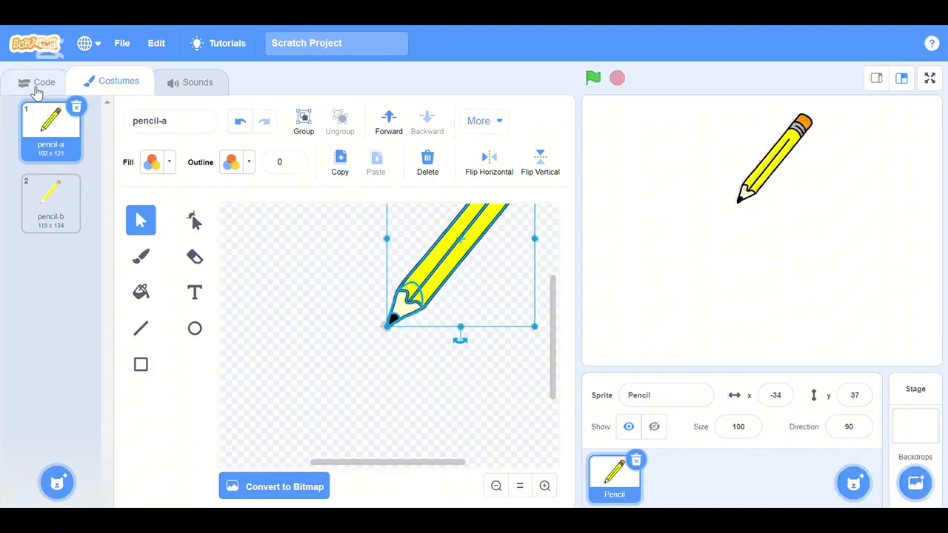
click(44, 82)
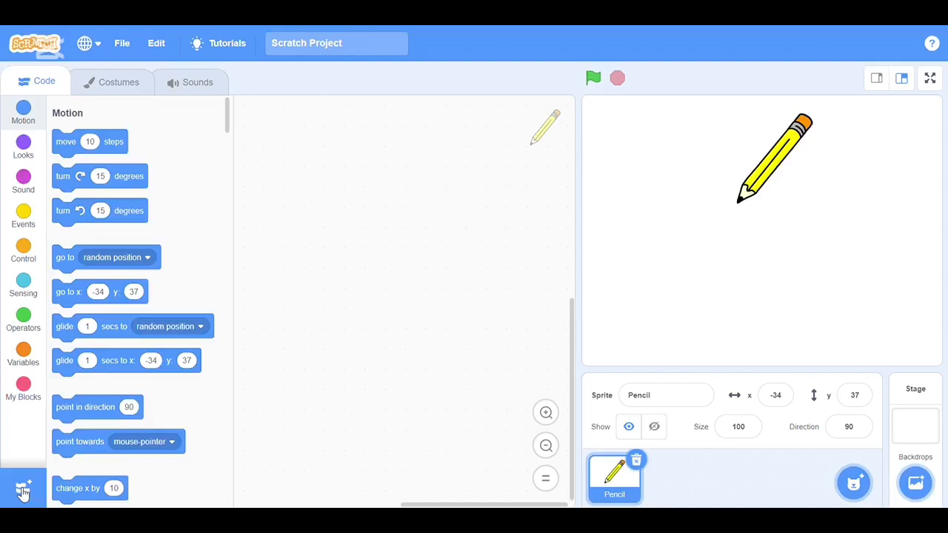
- Add the Pen extension to make erase all and pen down blocks available
click(22, 487)
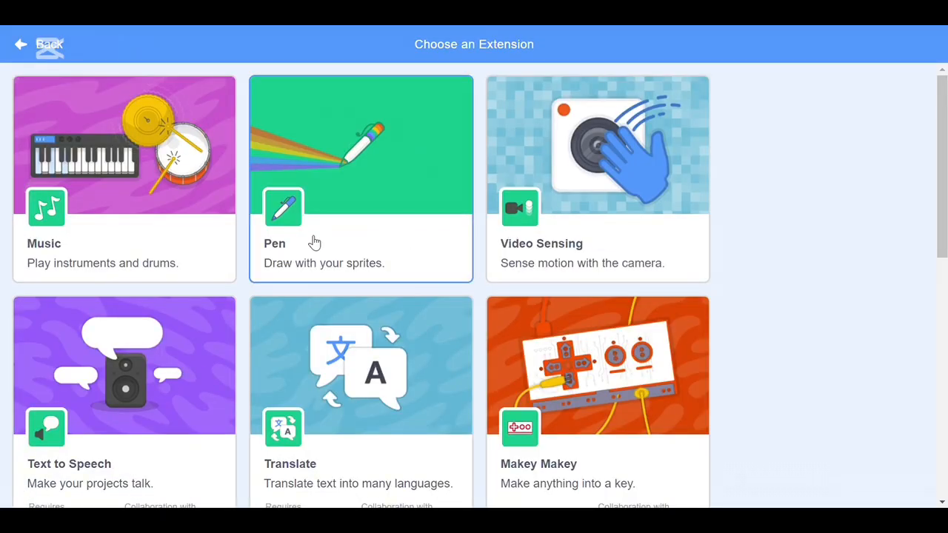
click(361, 178)
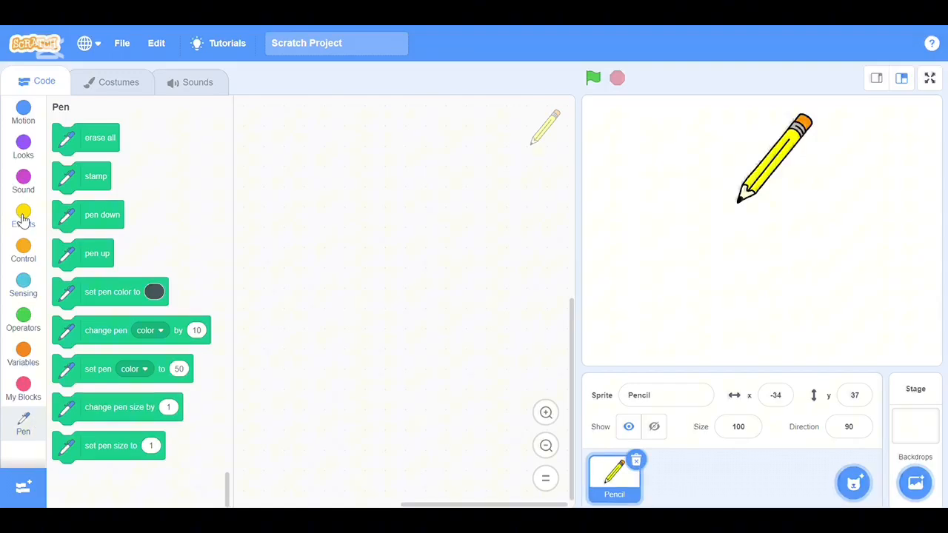
- Build a 'when green flag clicked' script followed by 'erase all' and 'pen down'
click(23, 214)
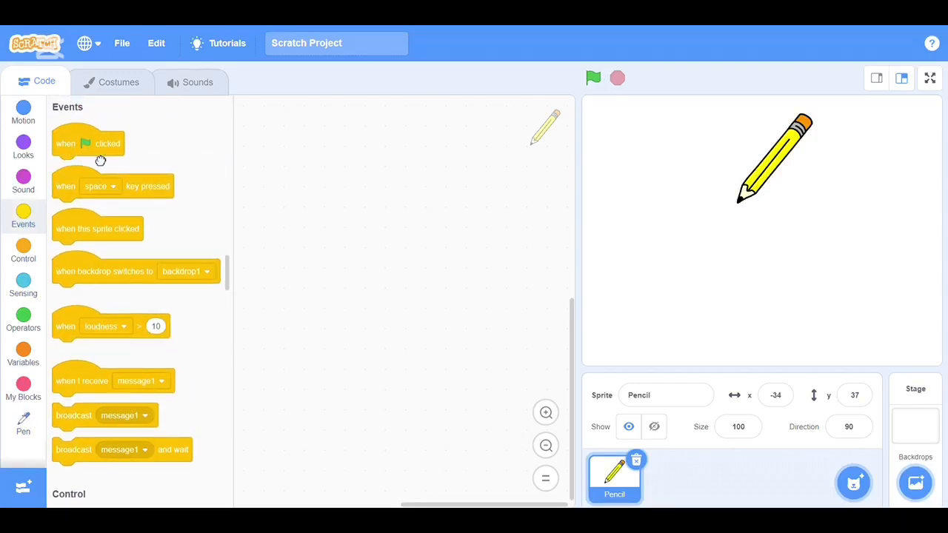
drag(88, 143, 337, 167)
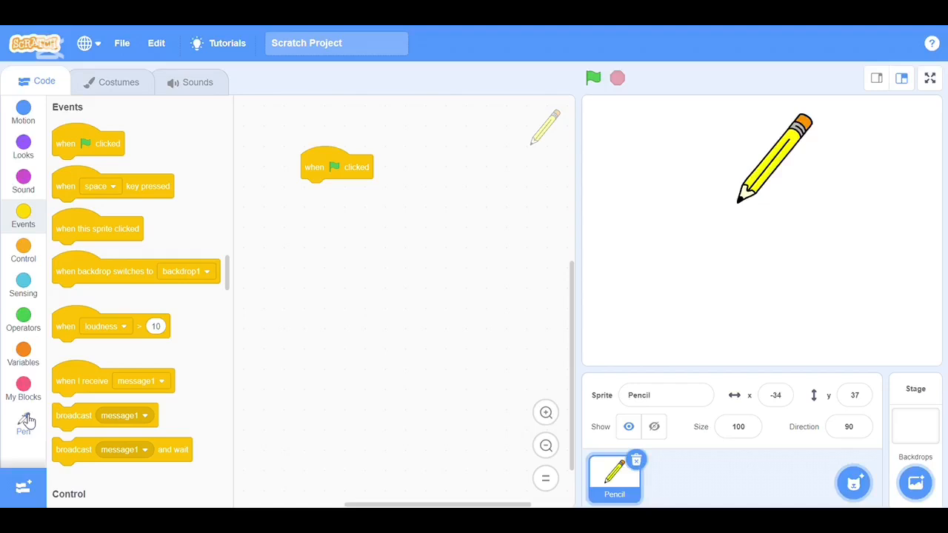
click(23, 424)
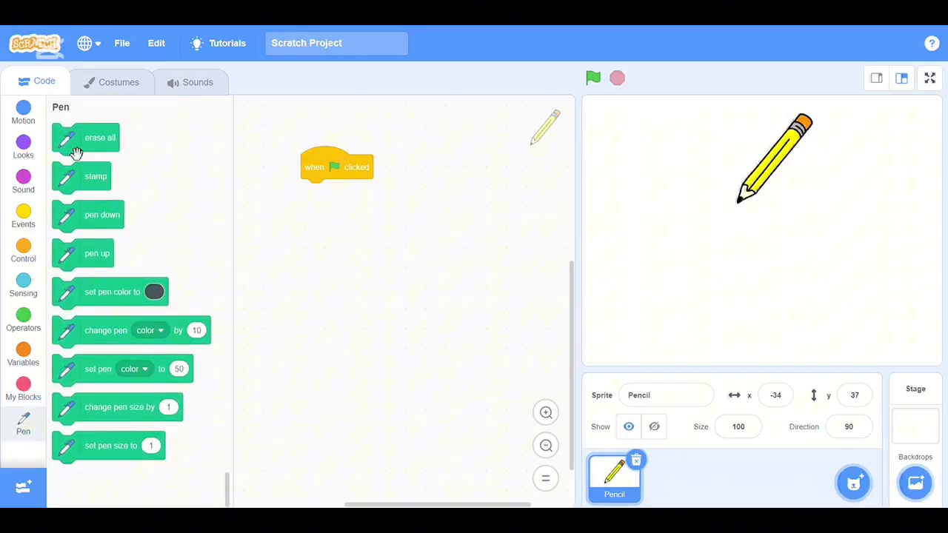
drag(85, 138, 312, 217)
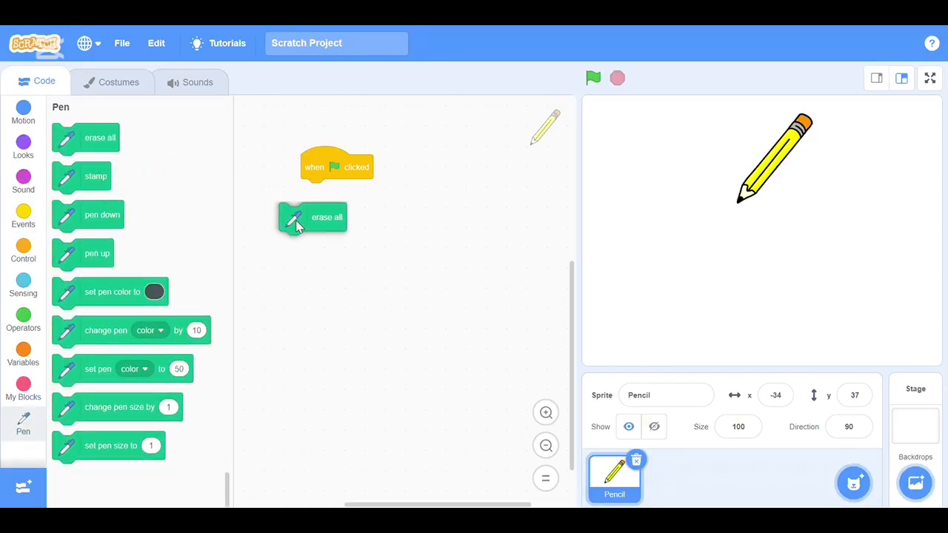
drag(311, 217, 334, 197)
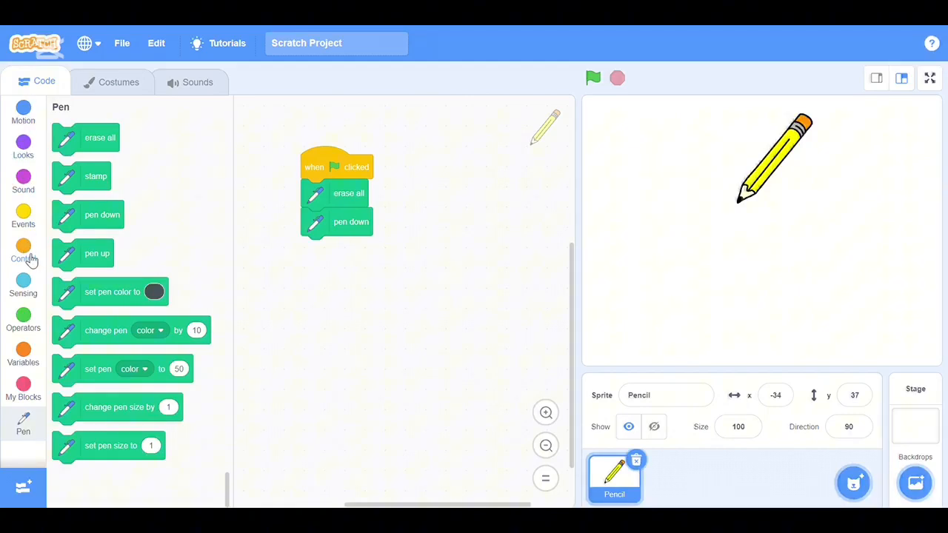
- Attach a repeat loop under 'pen down' and set its count to 2
click(23, 252)
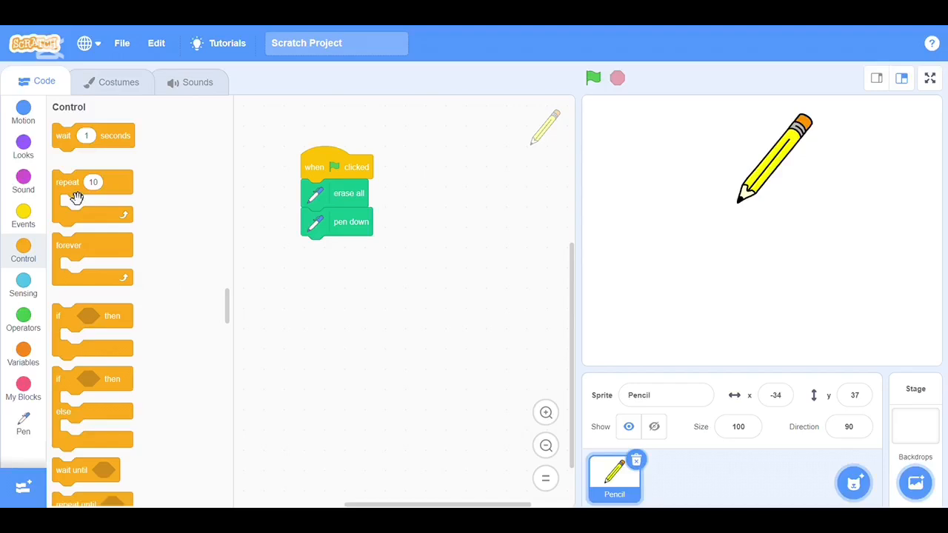
drag(78, 182, 324, 293)
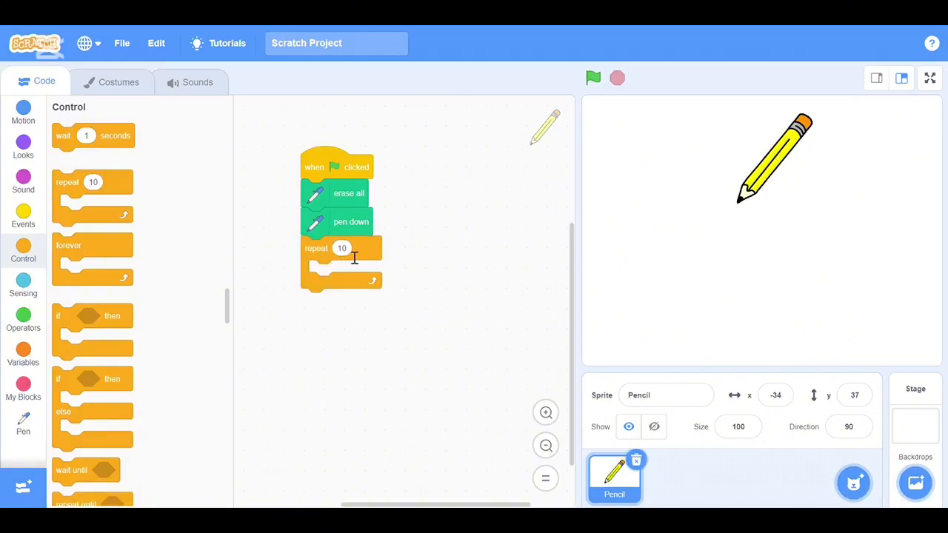
click(341, 248)
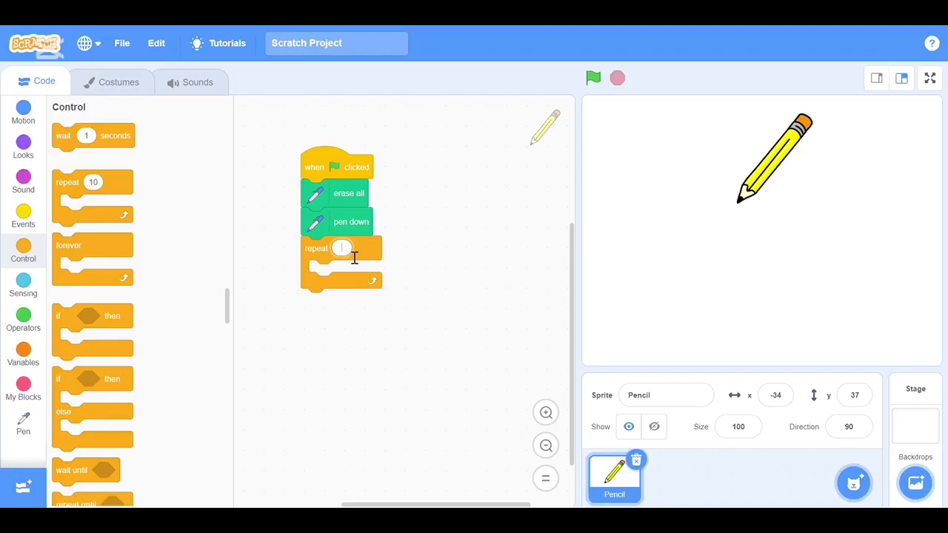
text(2)
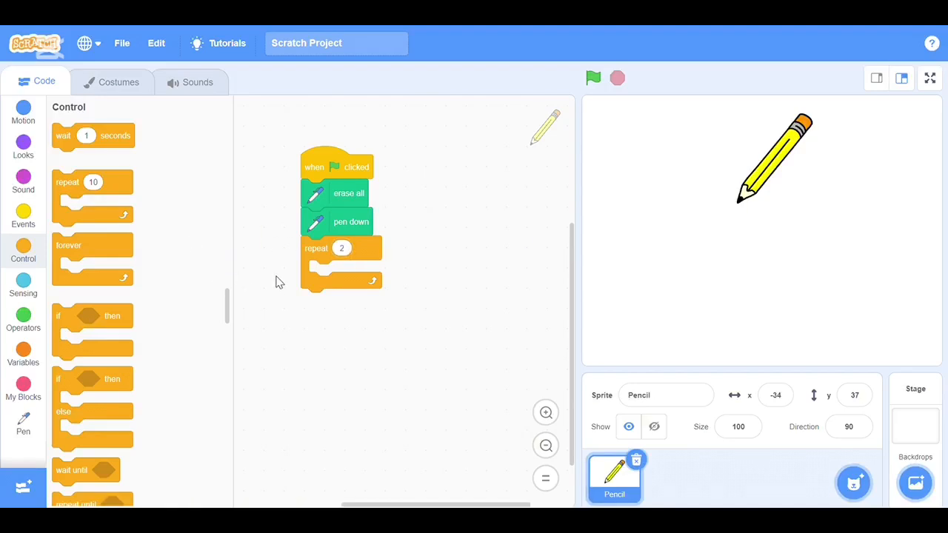
click(23, 112)
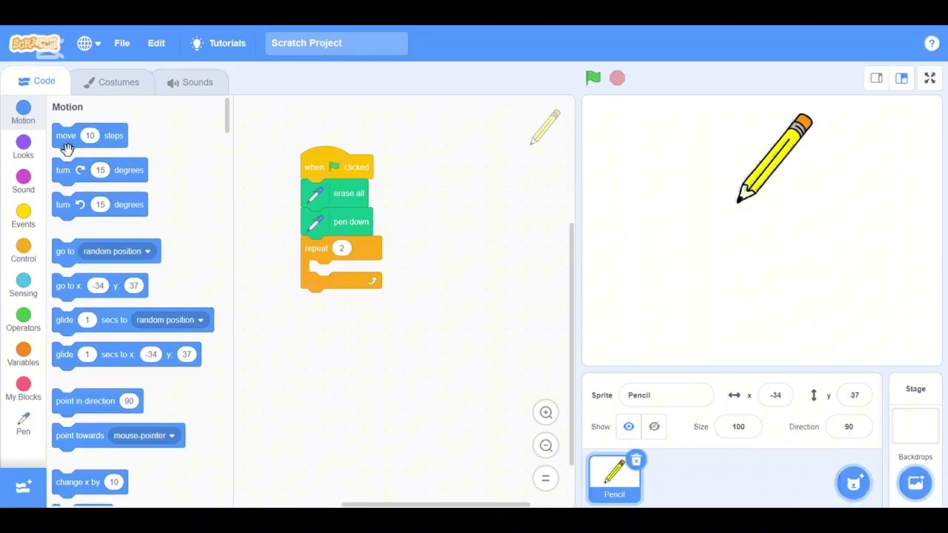
- Put a 'move 200 steps' block inside the repeat loop
drag(90, 136, 261, 289)
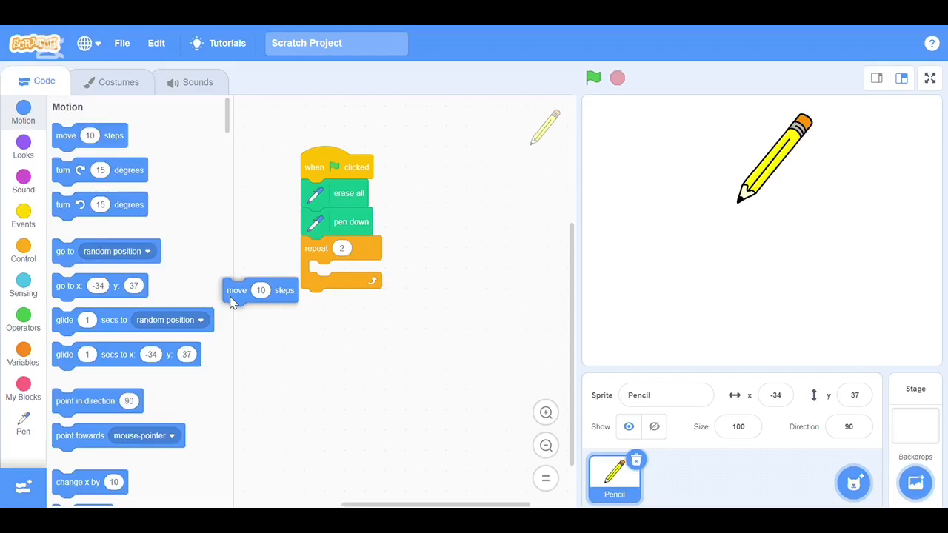
drag(260, 290, 330, 280)
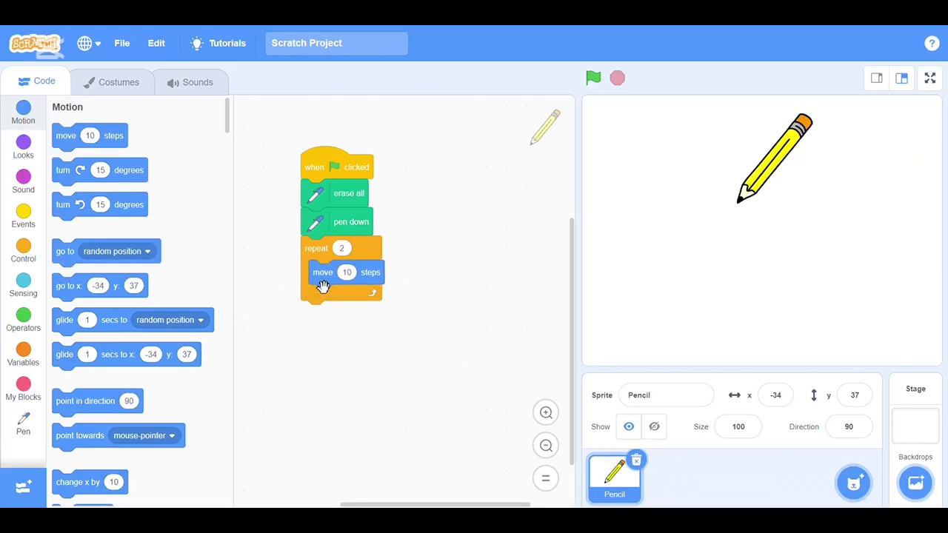
click(346, 272)
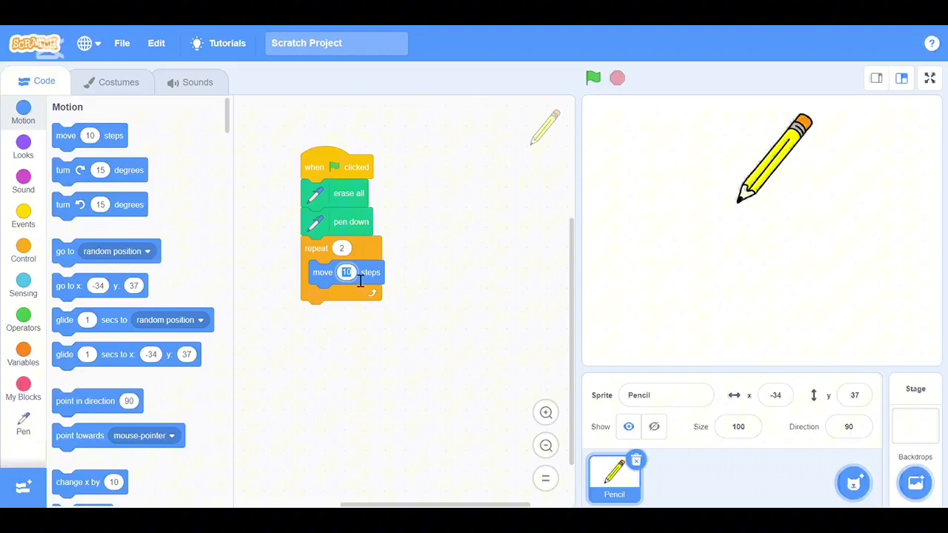
text(20)
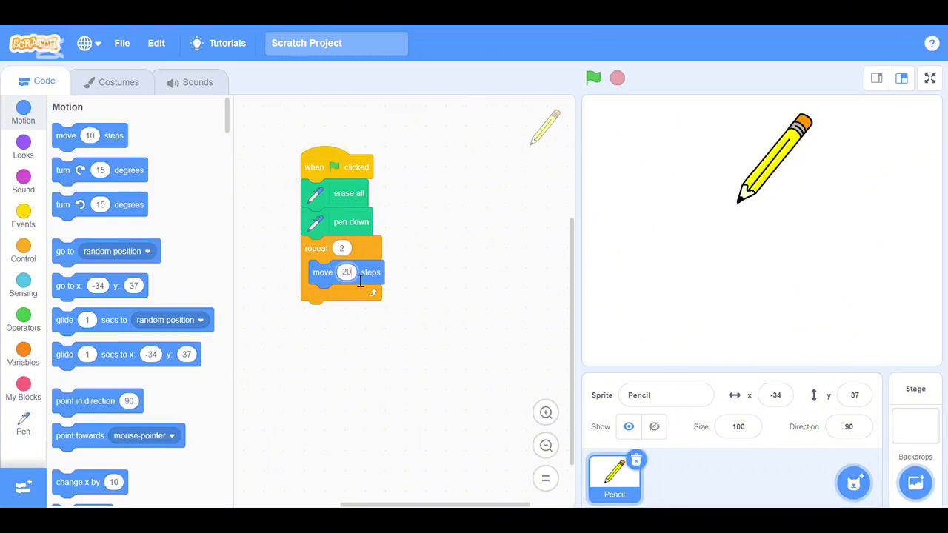
text(200)
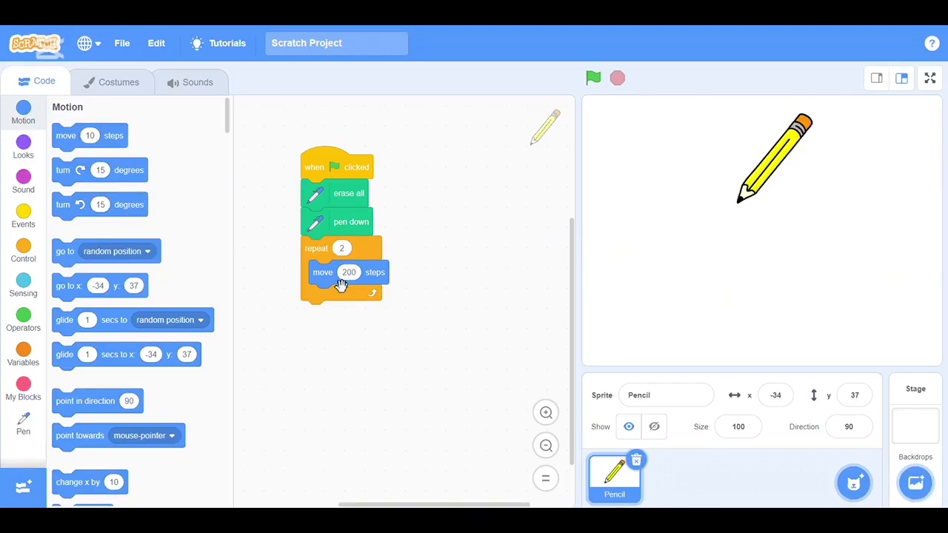
mouse_move(72, 185)
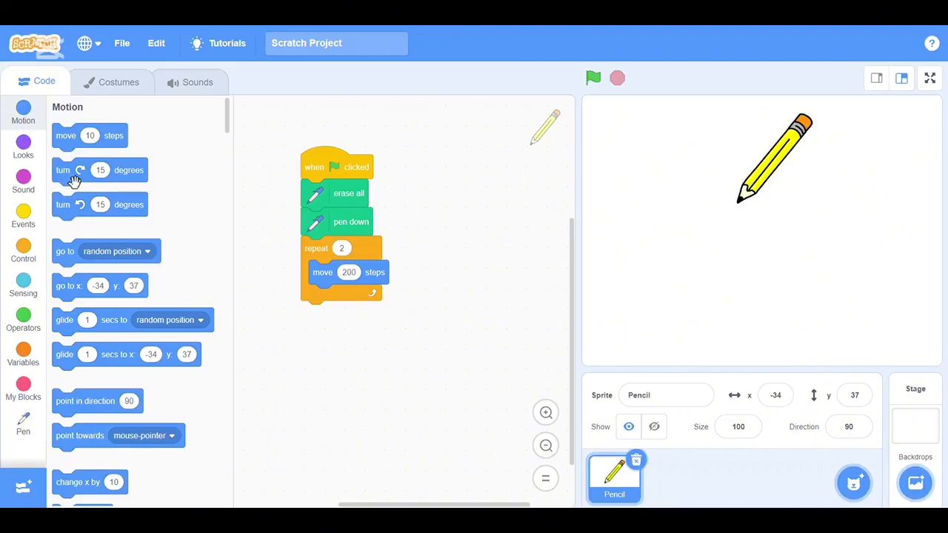
- Add a clockwise turn block below it set to 90 degrees
drag(100, 170, 277, 301)
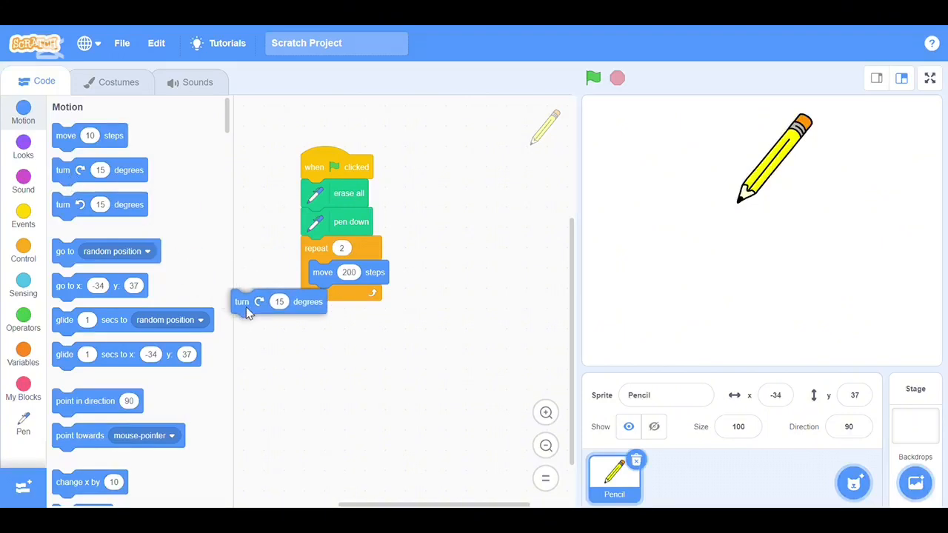
drag(245, 302, 333, 298)
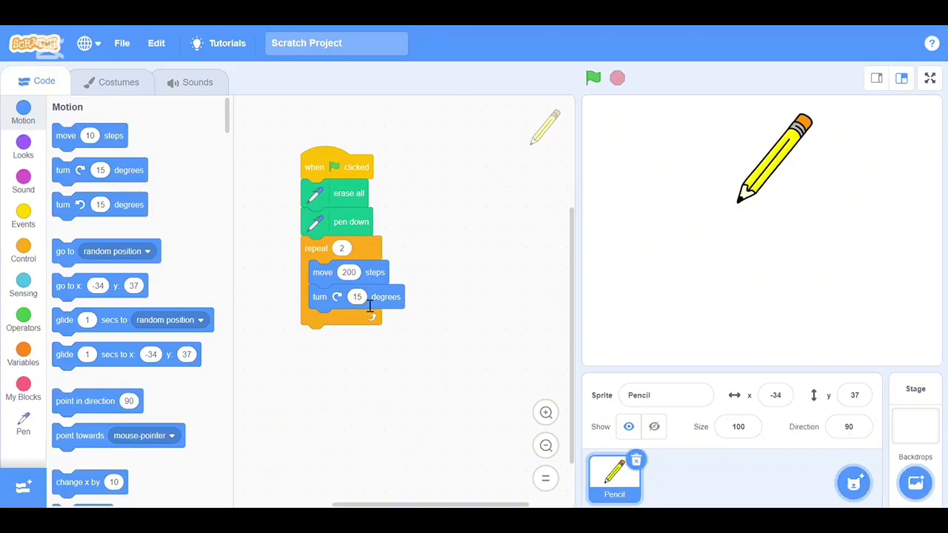
click(357, 296)
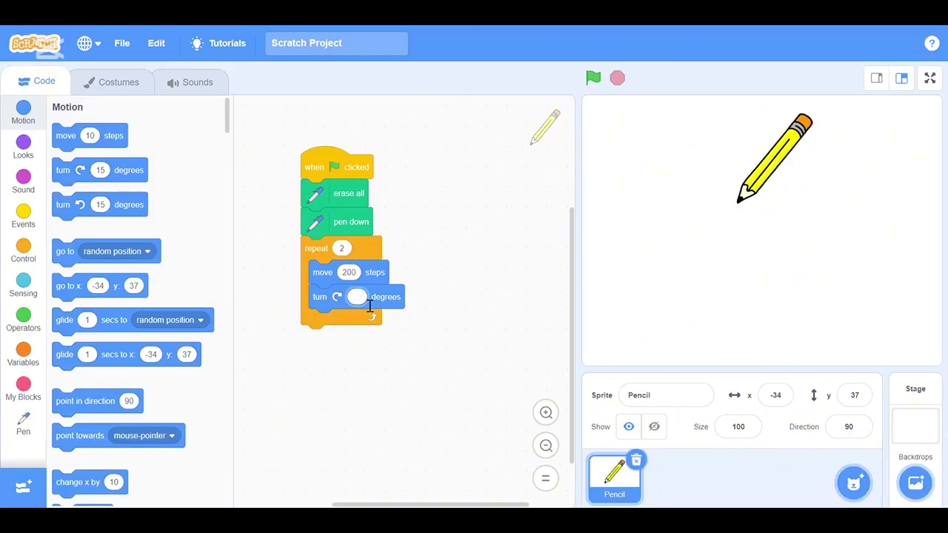
text(90)
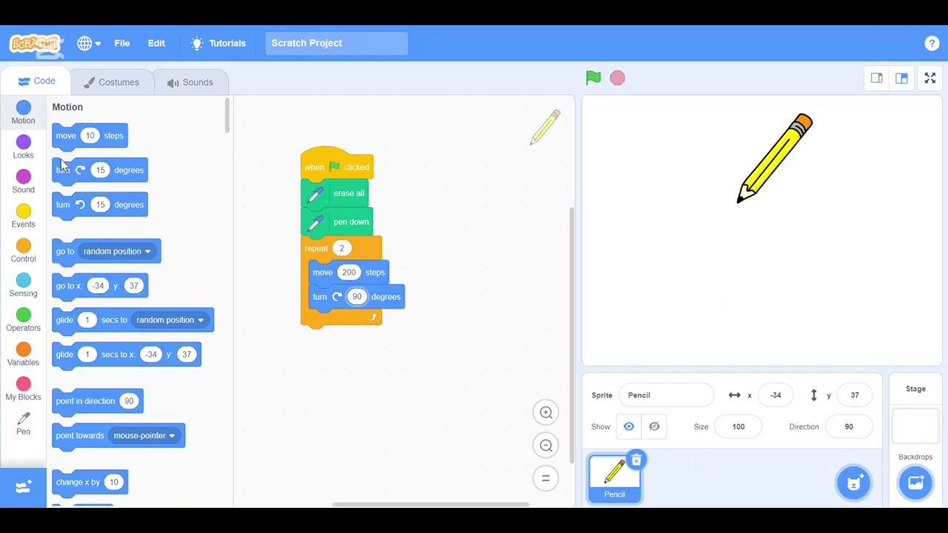
mouse_move(76, 144)
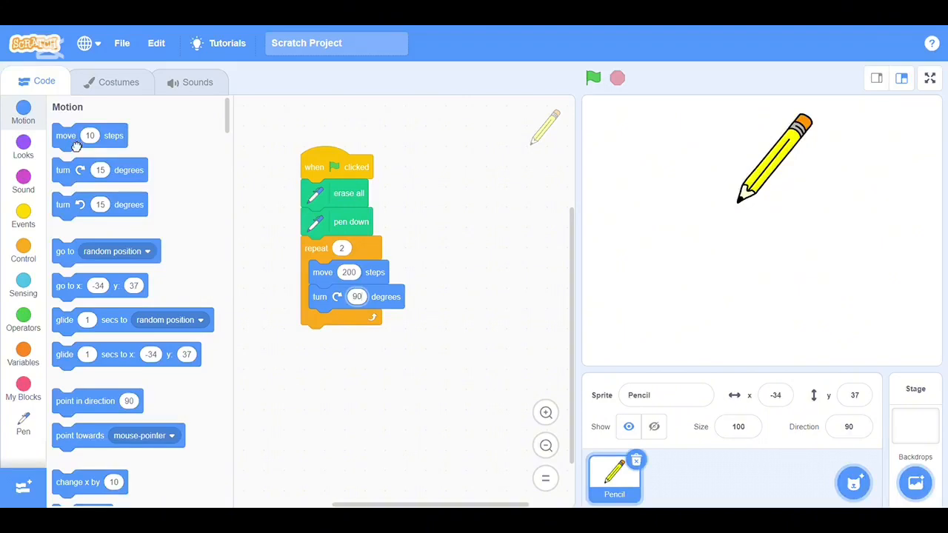
- Add 'move 100 steps' and a second clockwise 90-degree turn inside the loop
drag(90, 135, 312, 344)
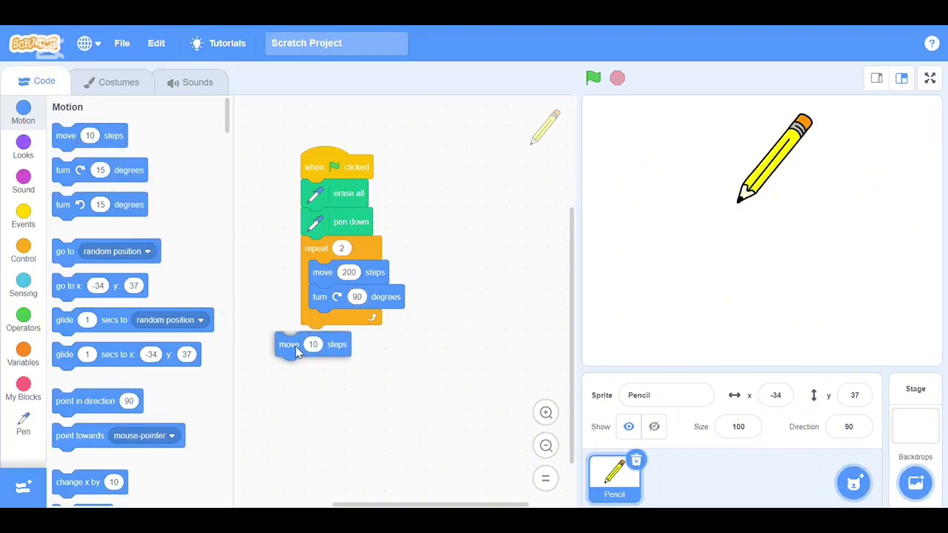
drag(288, 344, 350, 320)
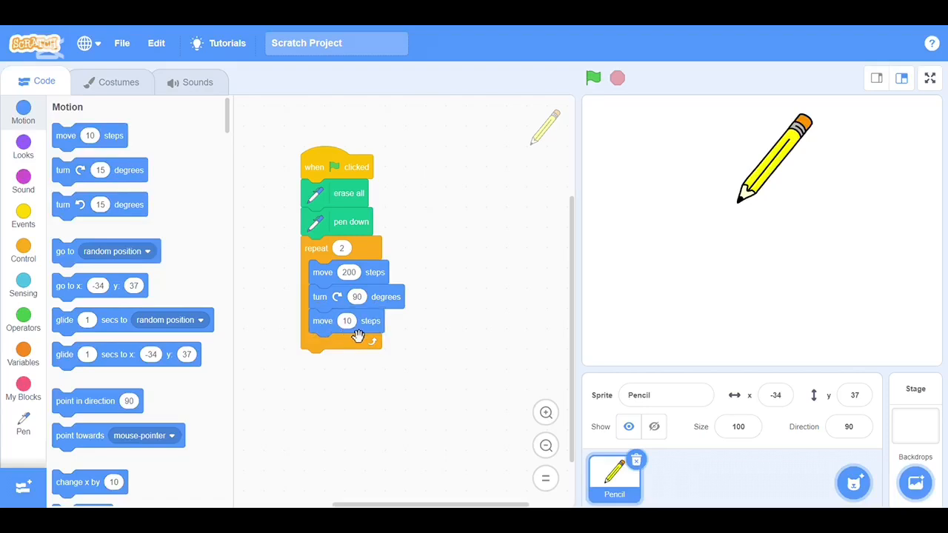
click(346, 321)
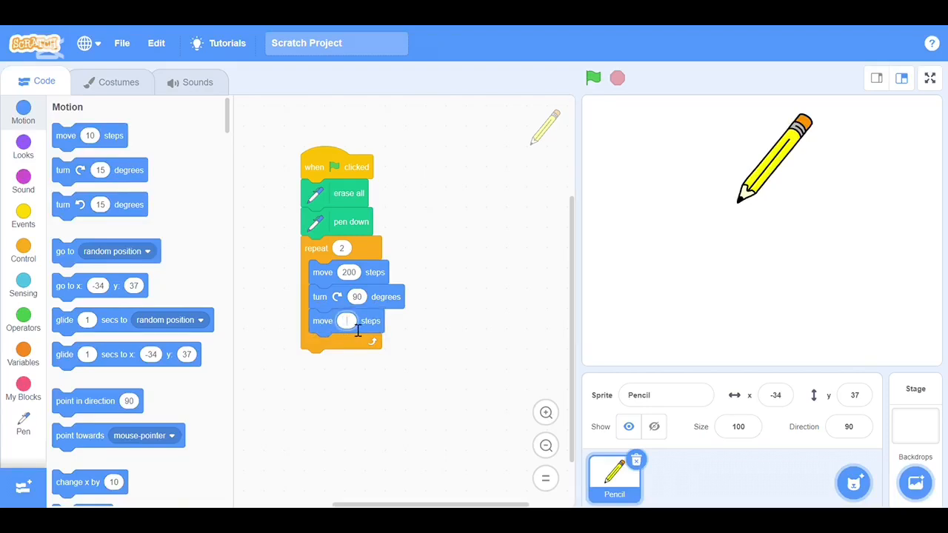
text(100)
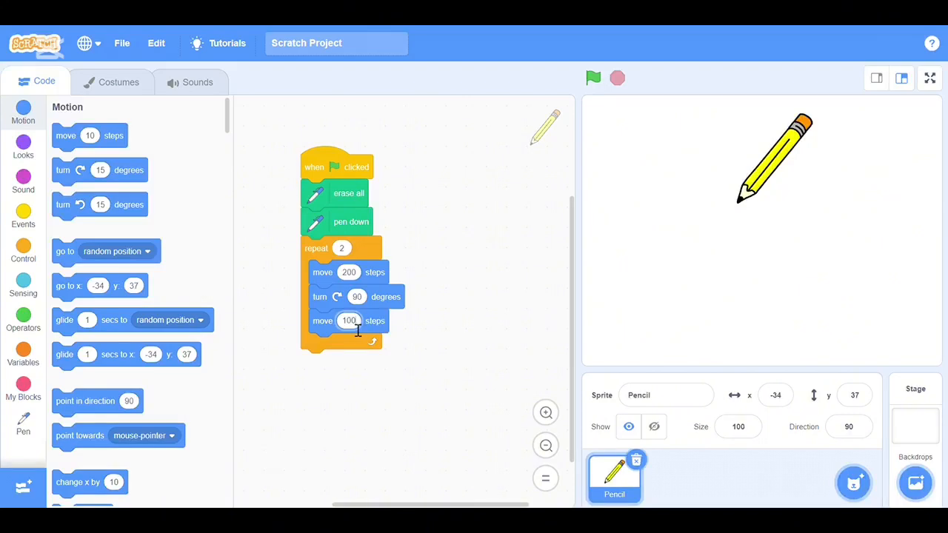
mouse_move(80, 181)
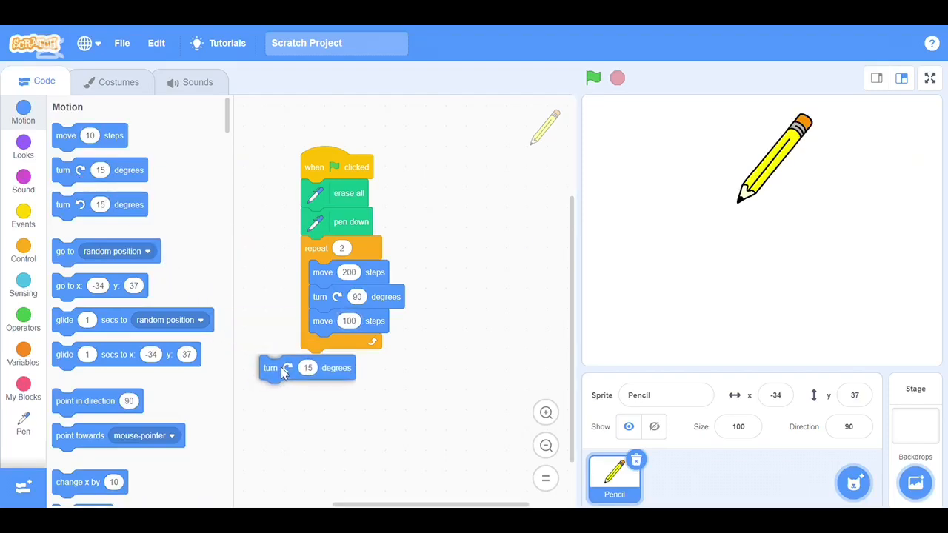
drag(271, 368, 323, 343)
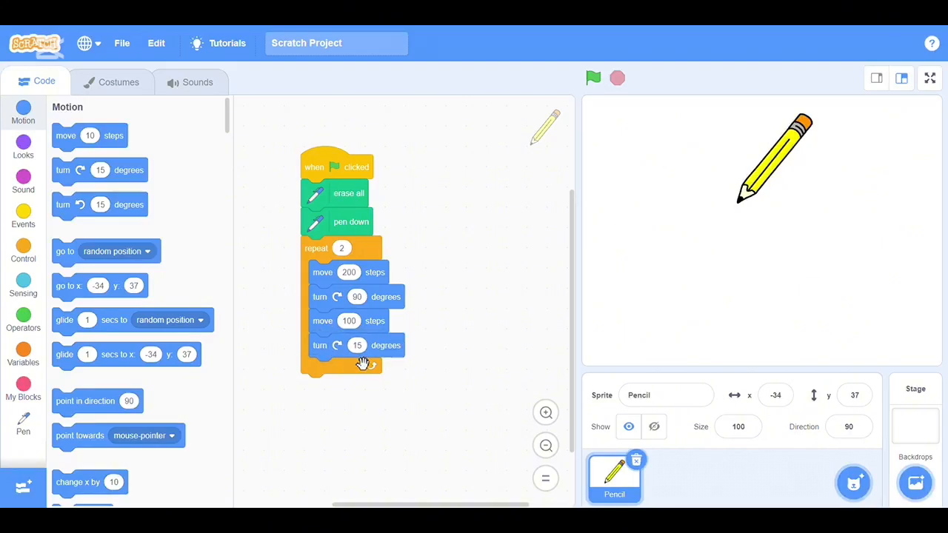
click(357, 345)
text(90)
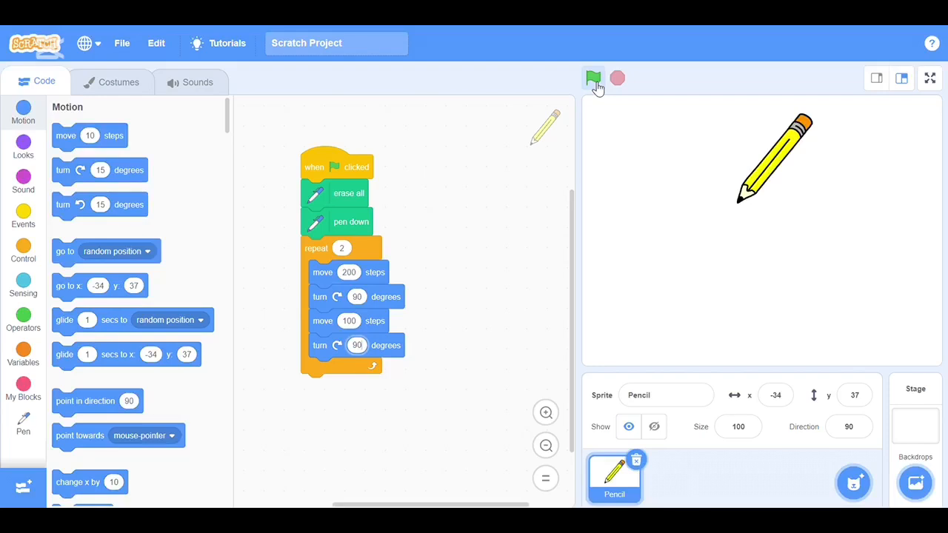
- Run the script with the green flag so the pencil draws the rectangle
click(593, 78)
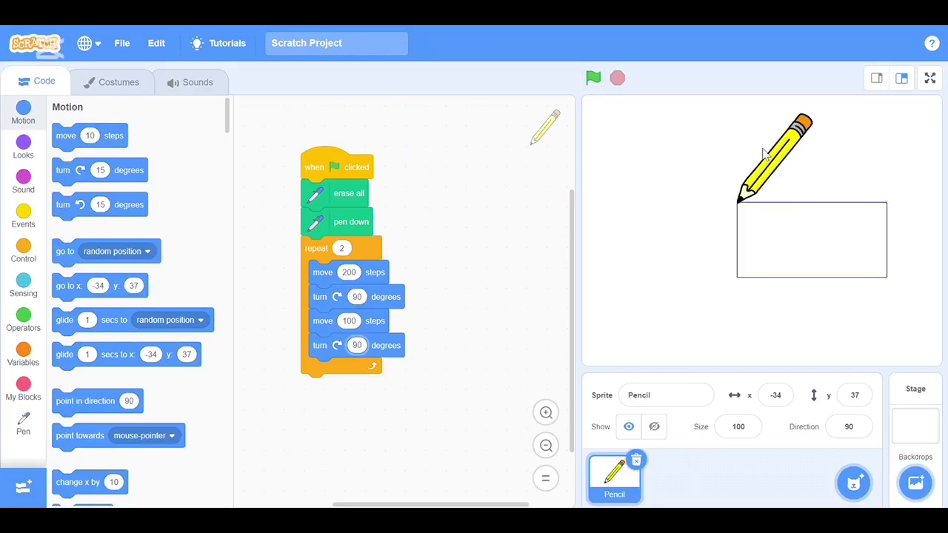
mouse_move(905, 268)
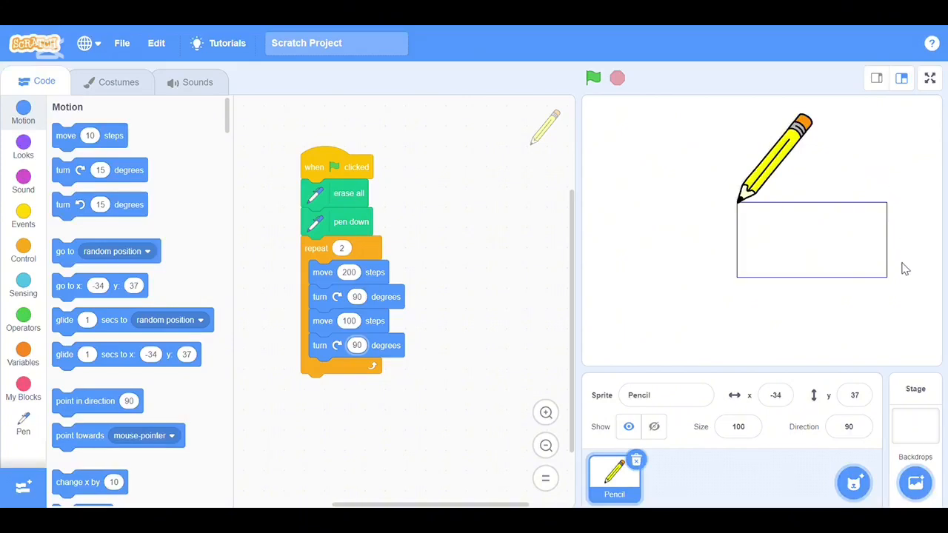
mouse_move(706, 256)
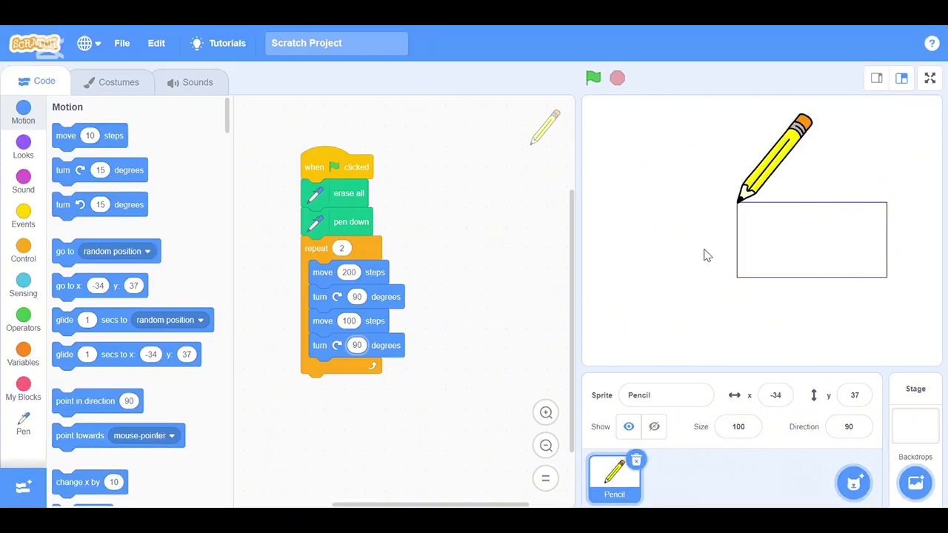
mouse_move(703, 196)
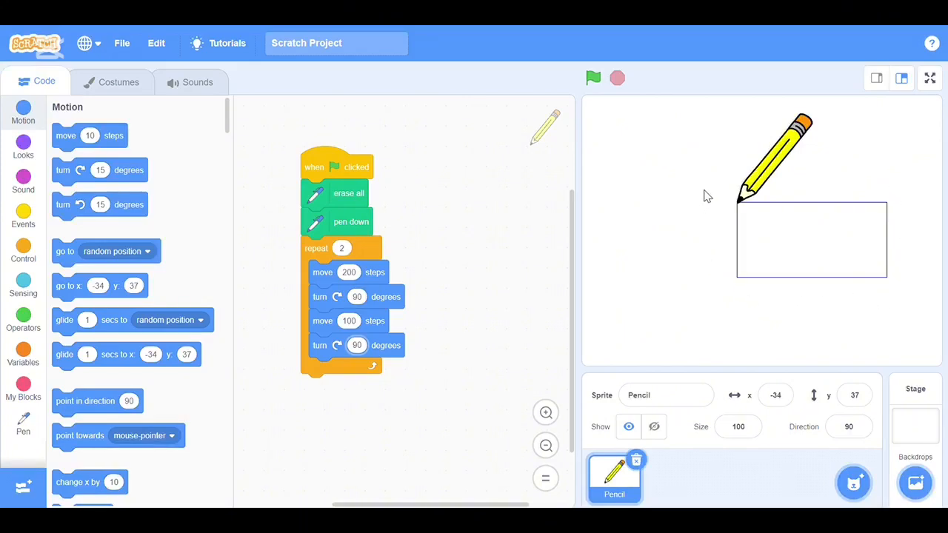